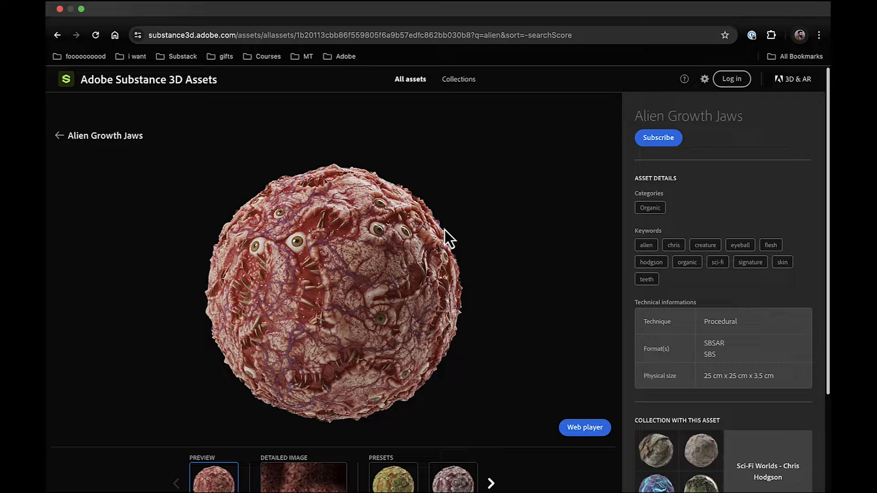
mouse_move(483, 245)
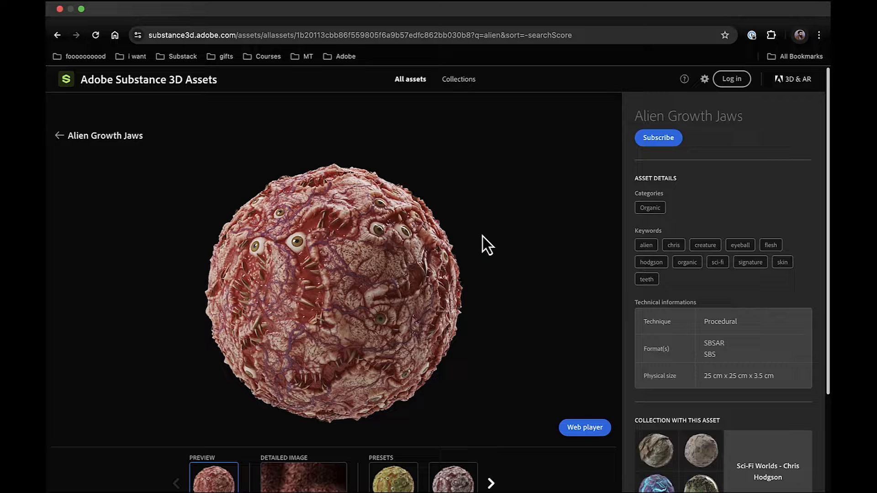
mouse_move(536, 398)
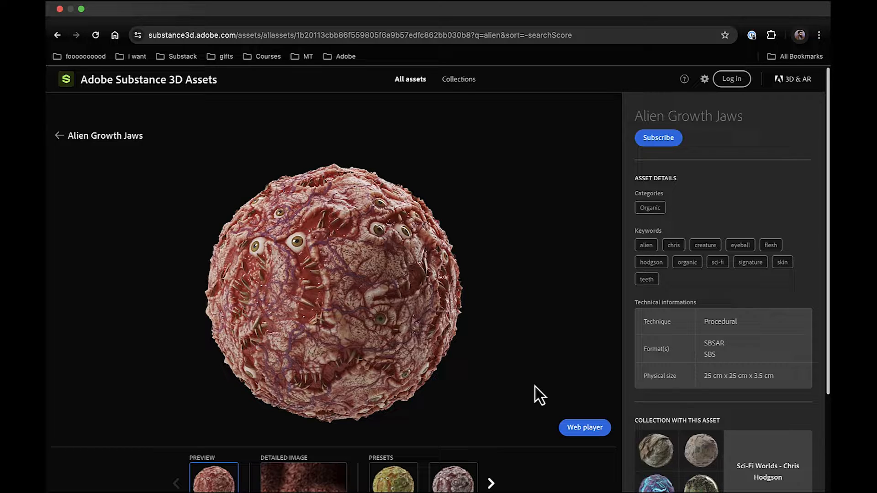
Open the Alien Growth Jaws Web player preview and set Eye Type to Zombie
click(585, 427)
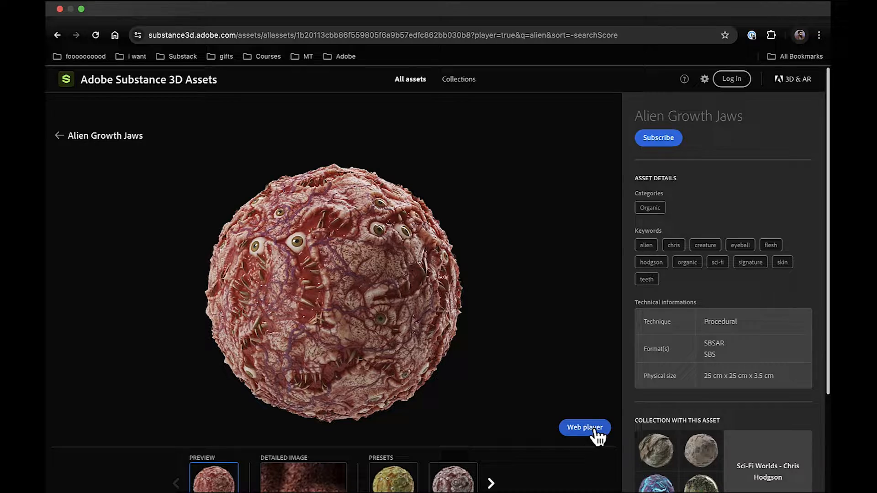
click(584, 428)
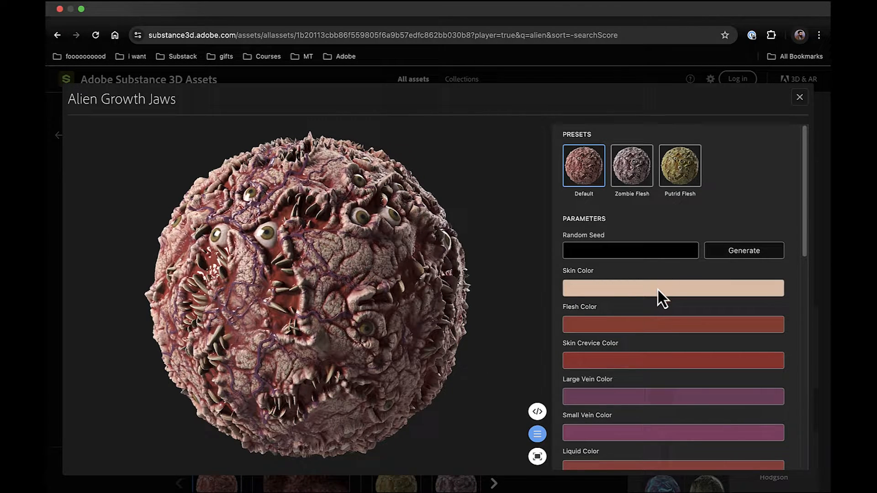
scroll(down, 3)
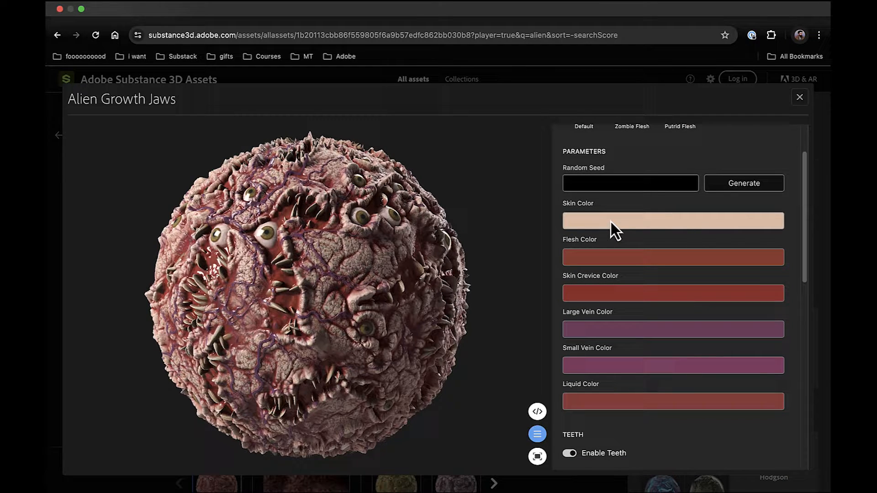
scroll(down, 3)
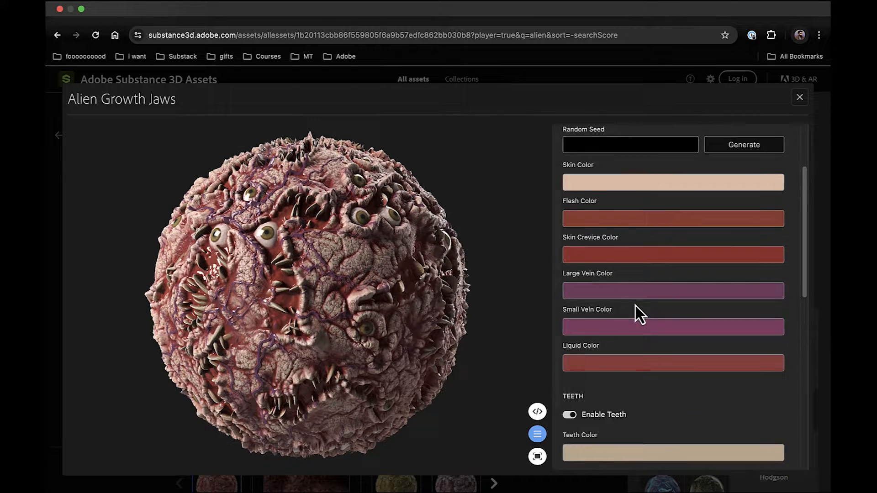
scroll(down, 3)
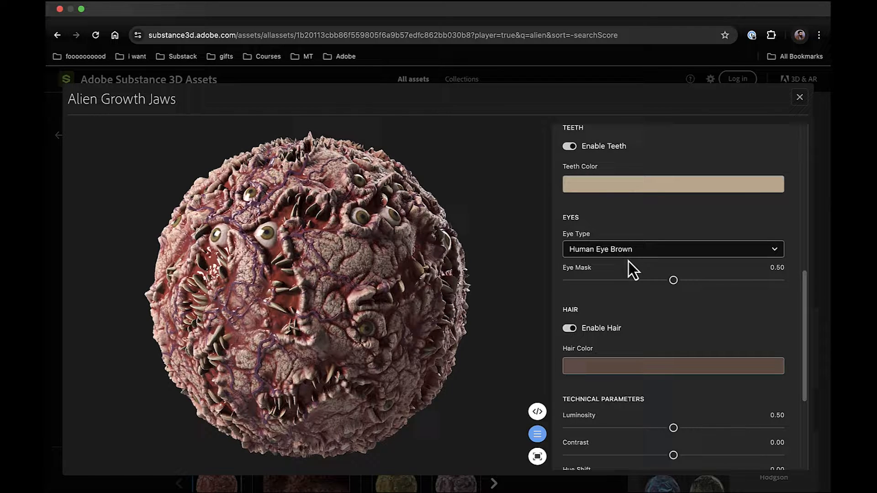
click(672, 249)
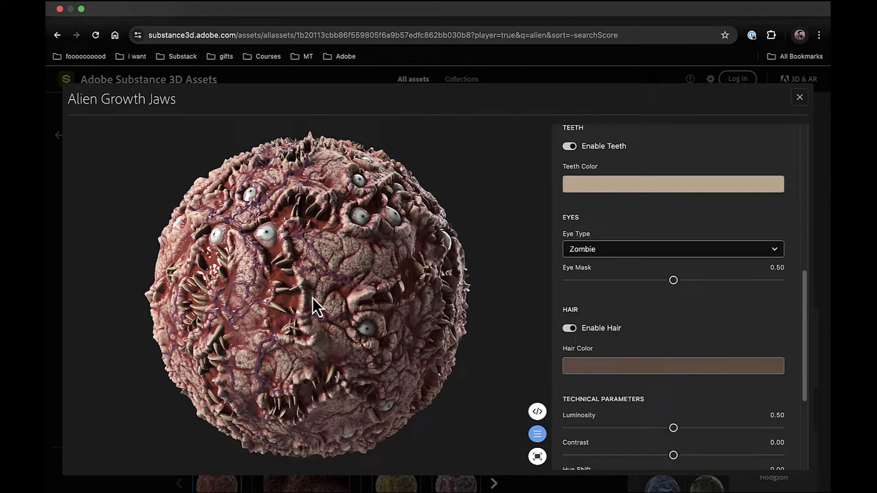
Sweep the Eye Mask slider up and down, settling near 0.38 so many eyes show
scroll(down, 3)
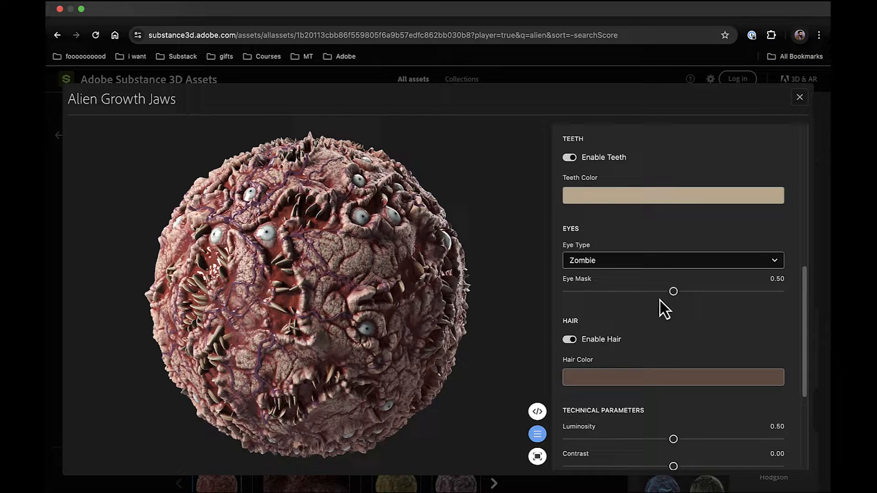
drag(673, 291, 779, 291)
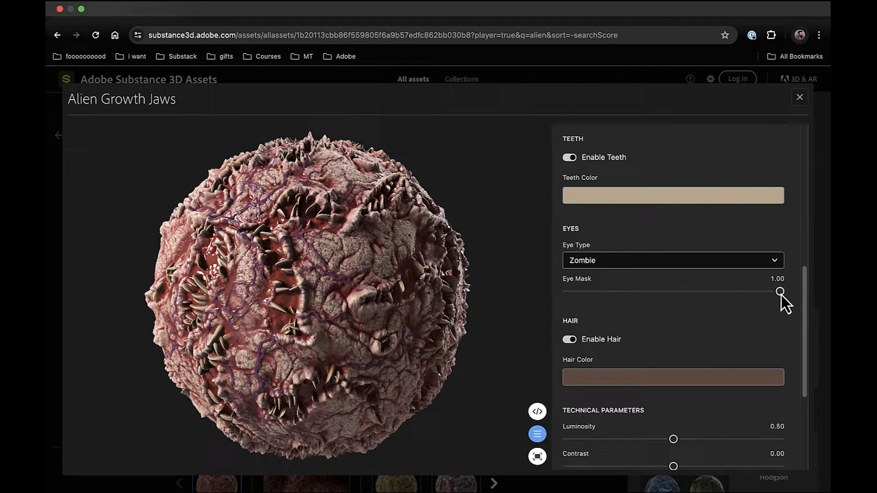
drag(781, 291, 711, 291)
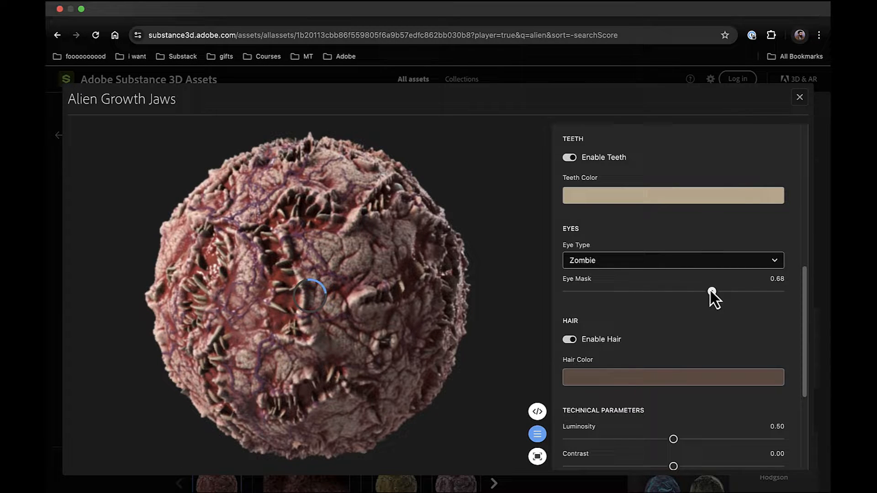
drag(712, 292, 650, 292)
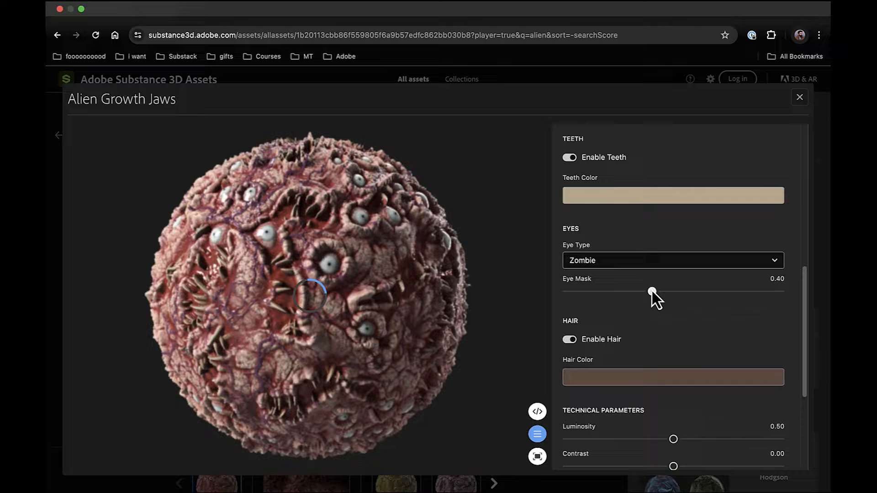
drag(650, 291, 581, 291)
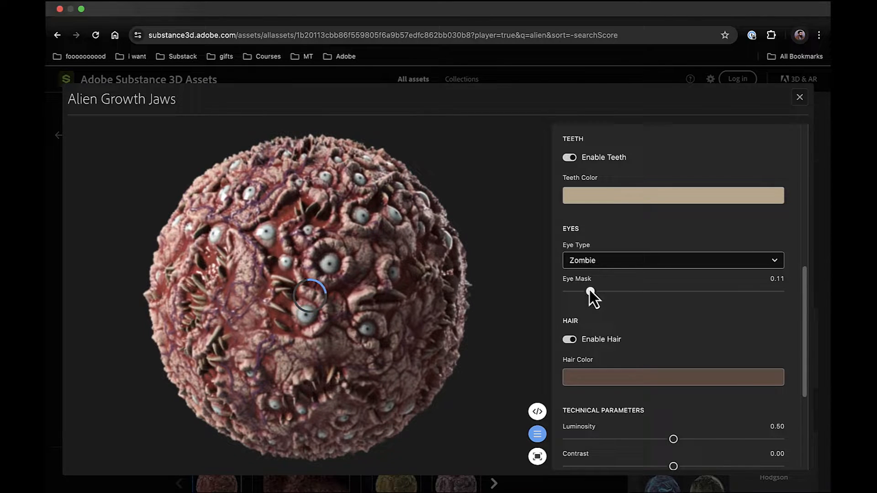
drag(590, 291, 648, 291)
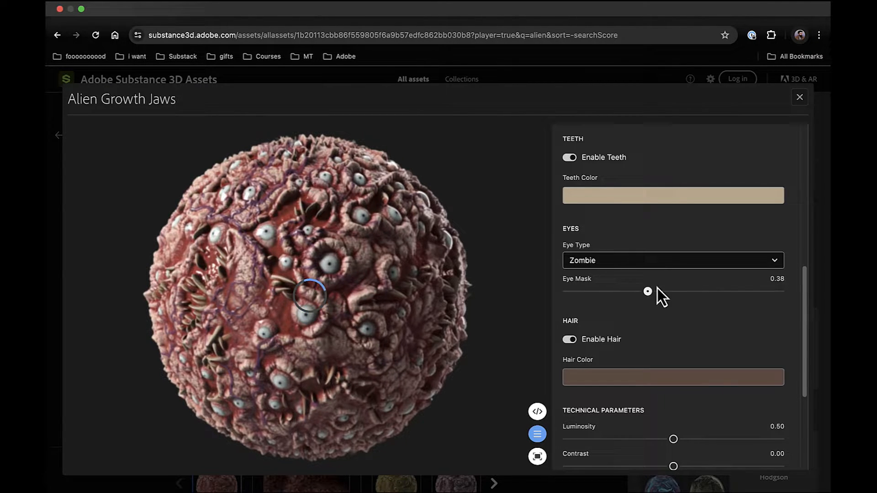
drag(648, 291, 566, 291)
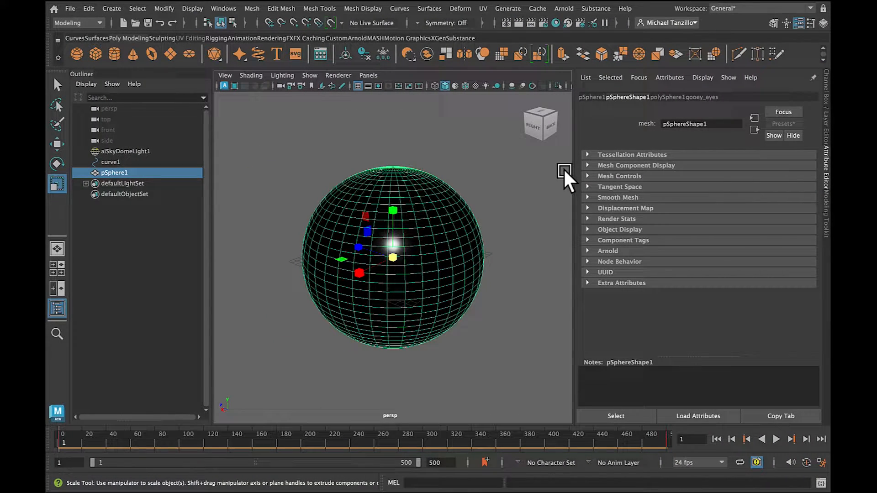
mouse_move(473, 180)
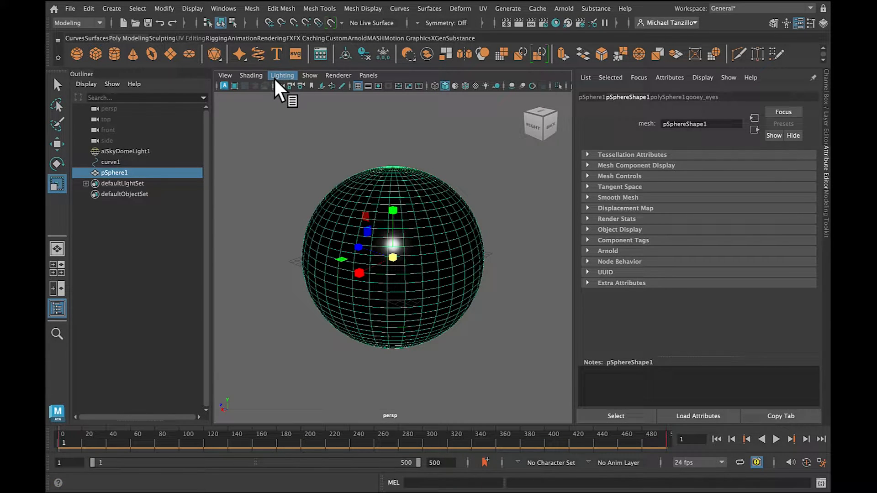
Open Hypershade from Windows > Rendering Editors
click(223, 9)
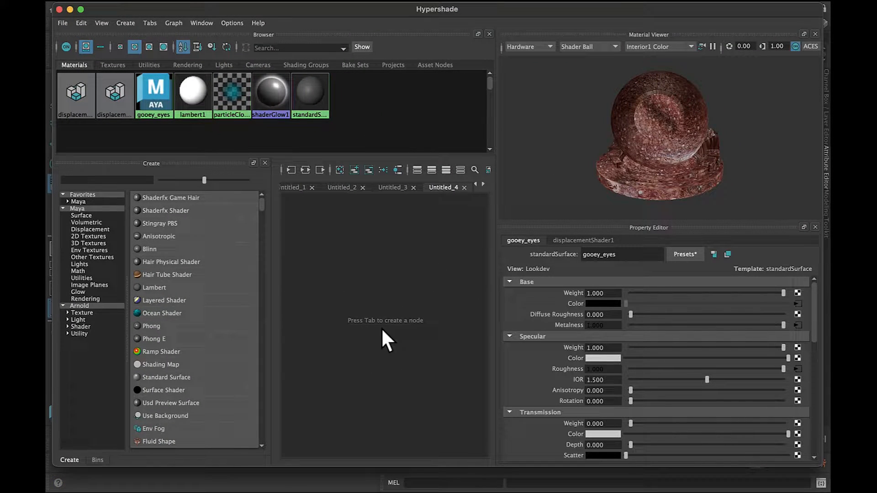
Create a Substance Node via the 'substance' search and load alien_growth_jaws.sbsar
click(108, 180)
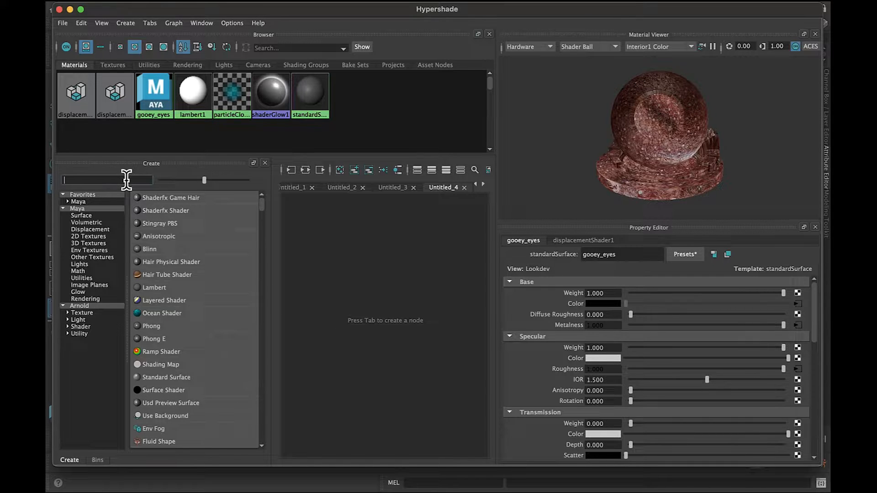
text(substan)
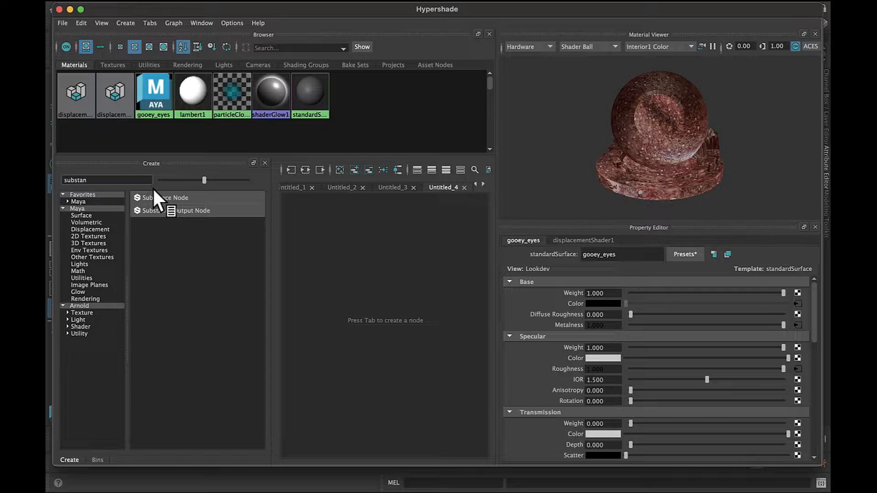
mouse_move(137, 203)
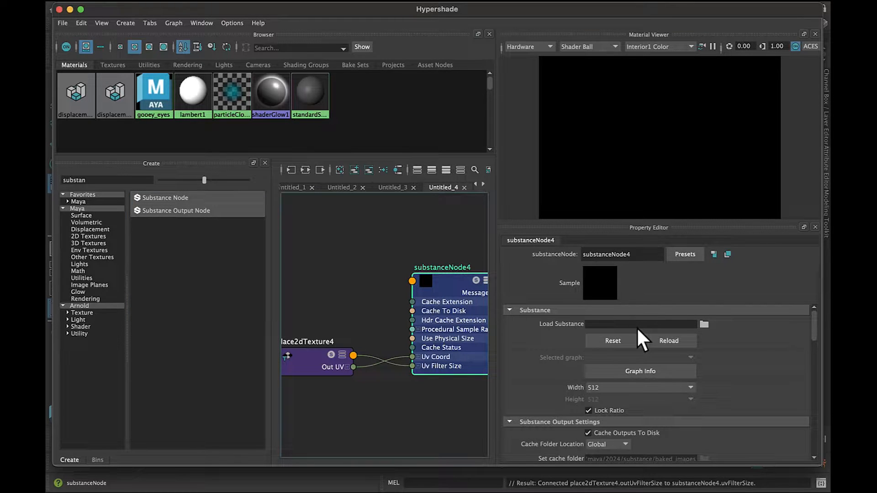
click(704, 324)
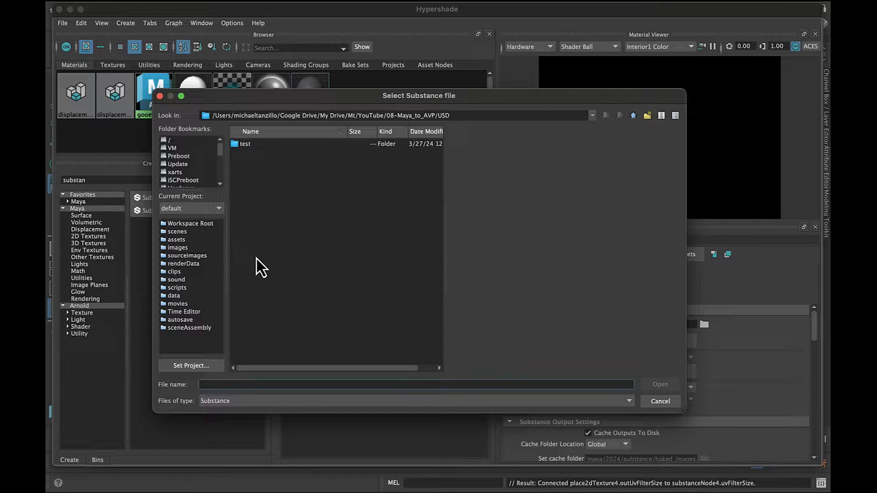
mouse_move(182, 153)
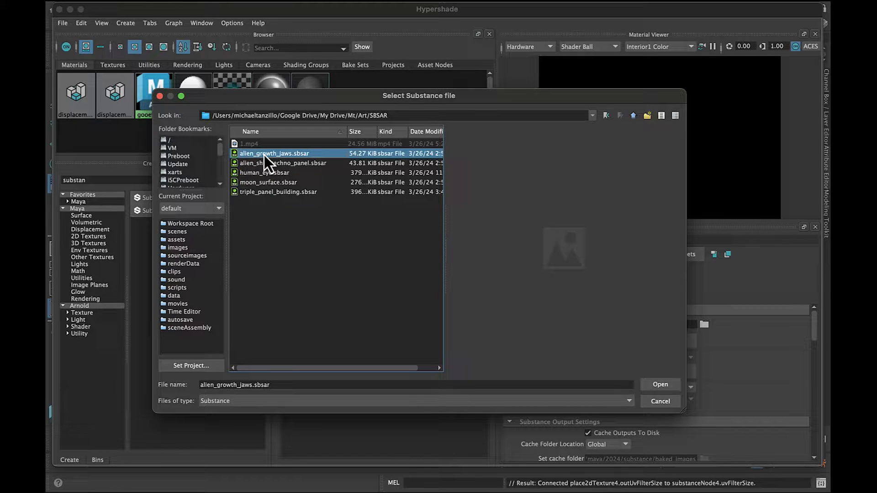
click(660, 384)
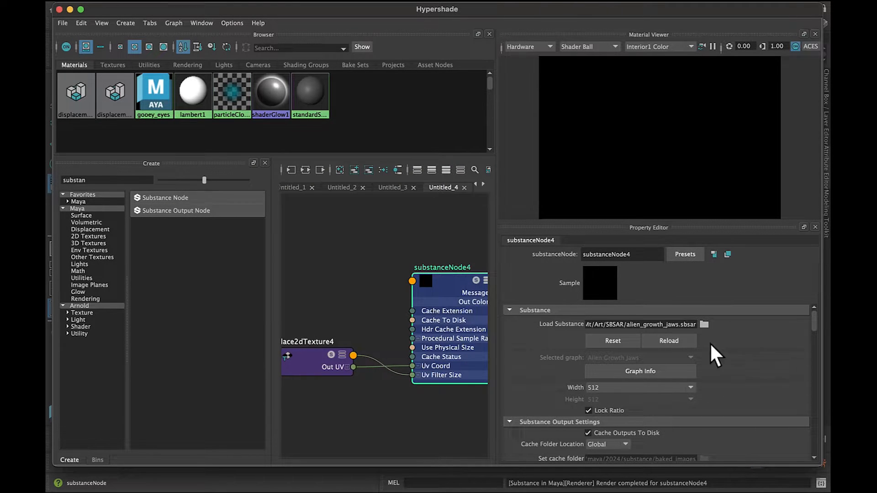
Scroll the substanceNode4 properties and set its Eye Type to Zombie
scroll(down, 3)
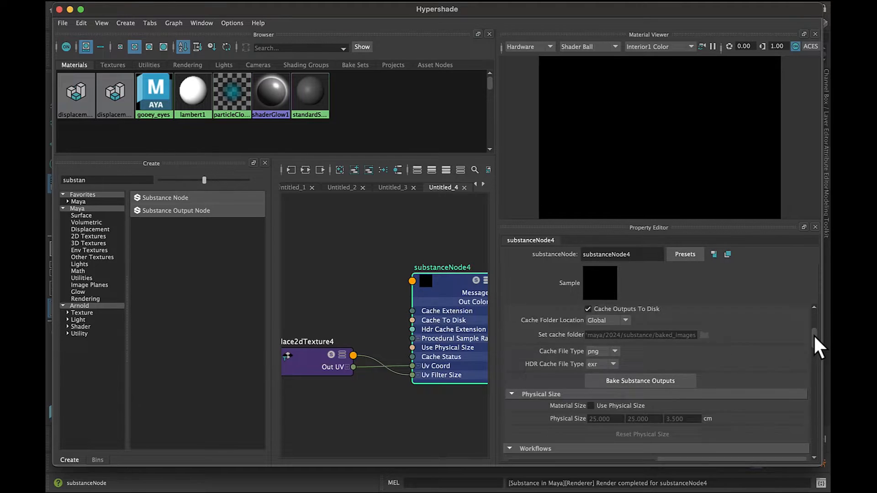
scroll(down, 3)
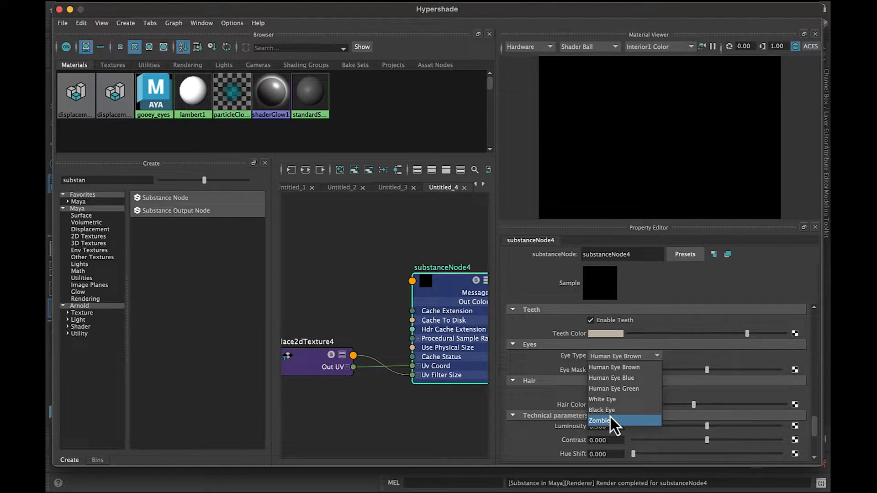
click(599, 420)
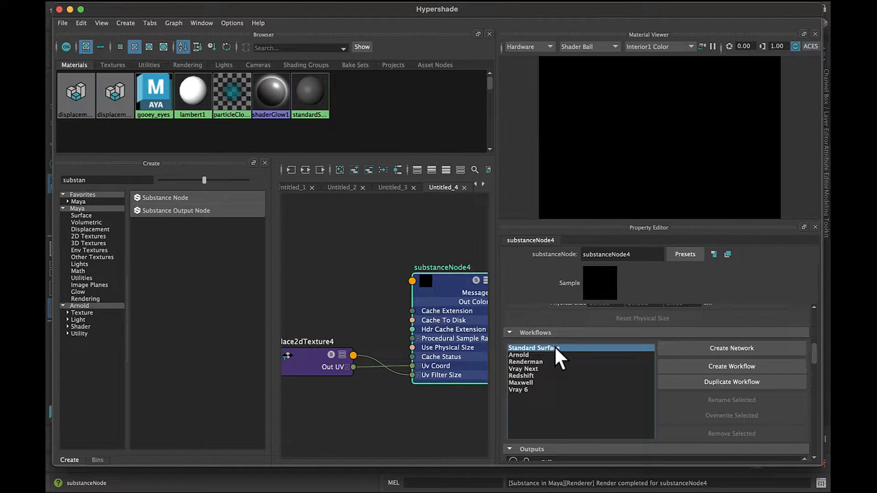
Compare the Arnold and Vray workflows, then create a Standard Surface network
click(519, 355)
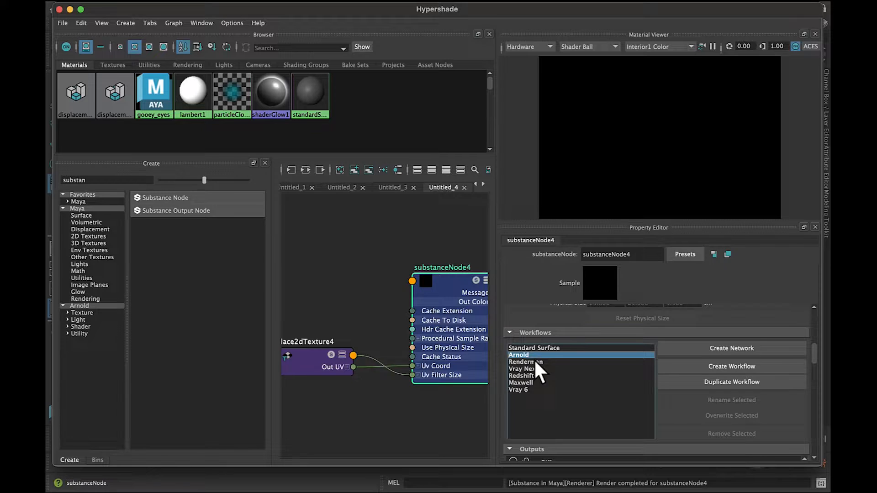
click(523, 368)
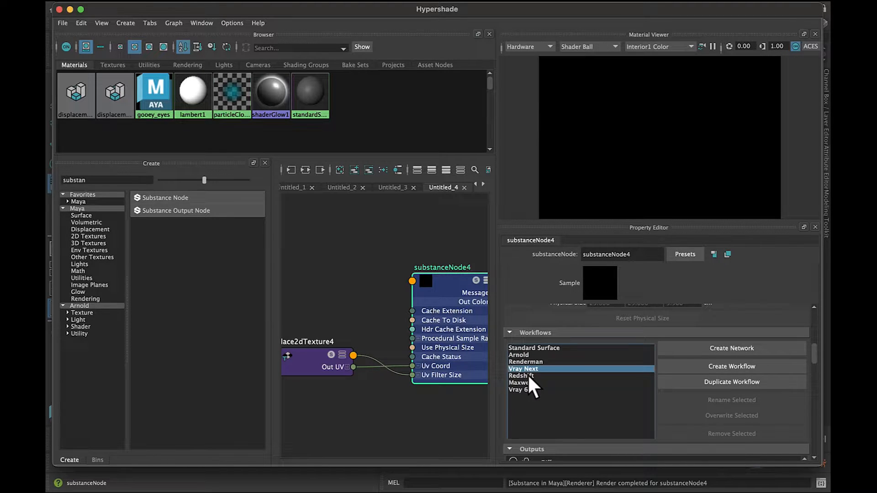
click(520, 390)
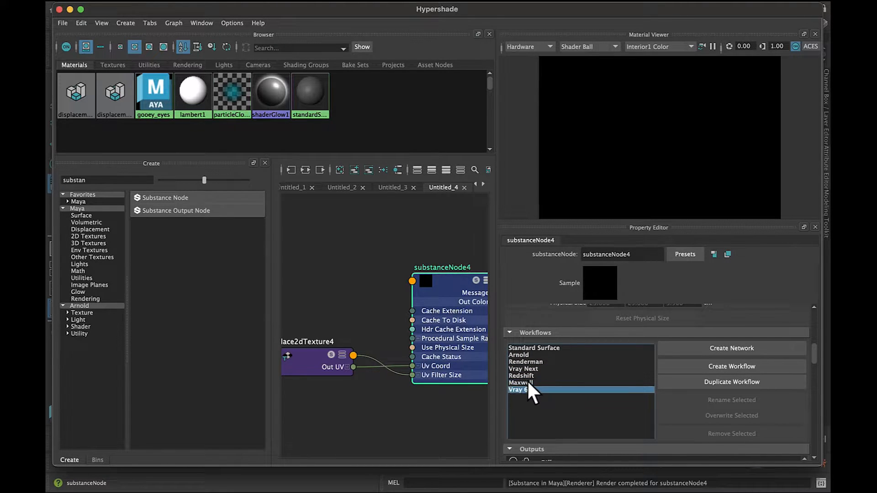
click(534, 348)
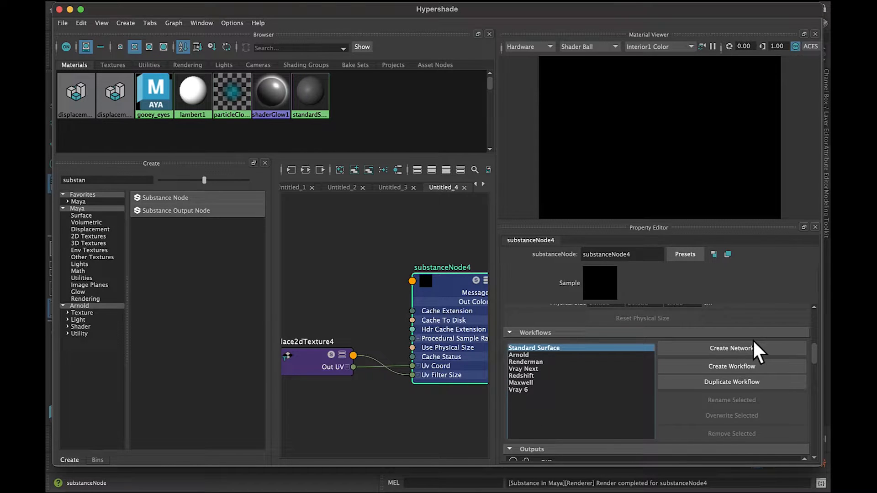
click(732, 348)
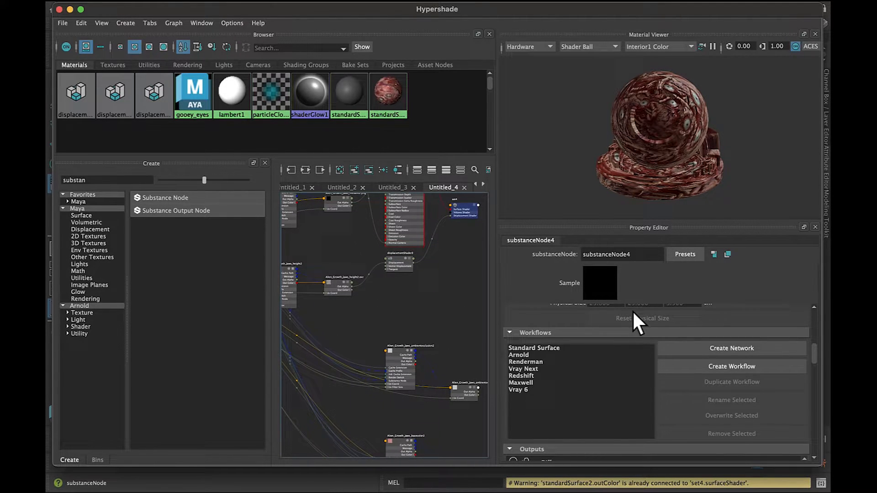
Drag the Substance node's Eye Mask slider under Eyes to 1.000
scroll(down, 3)
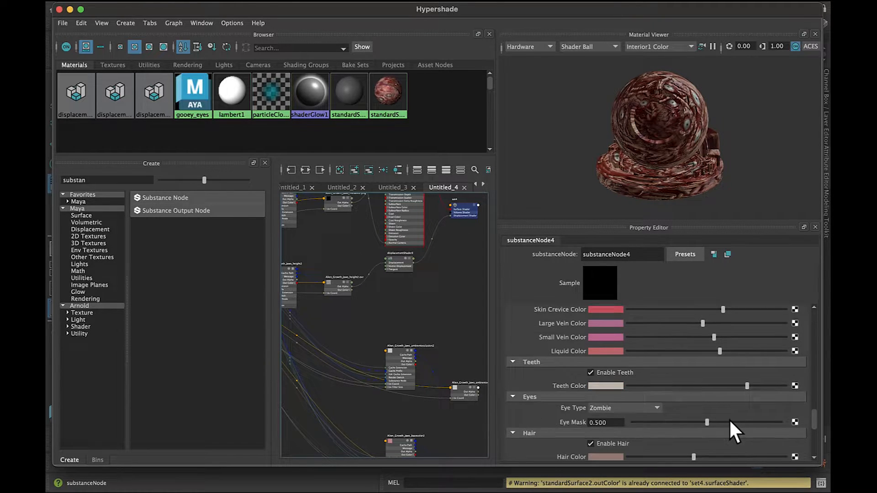
scroll(down, 3)
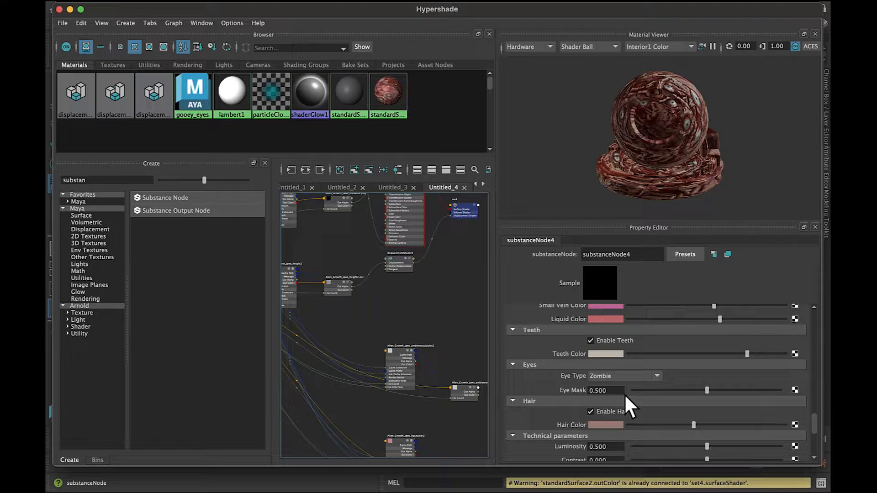
right_click(605, 390)
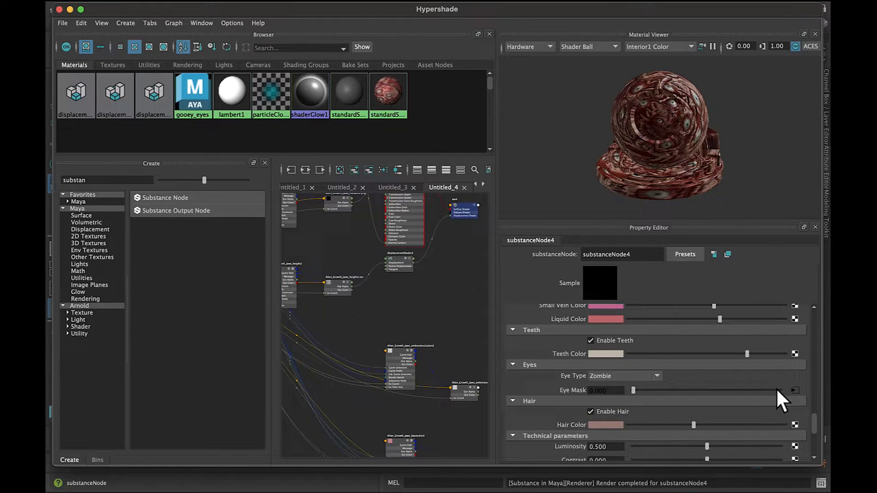
drag(633, 390, 780, 390)
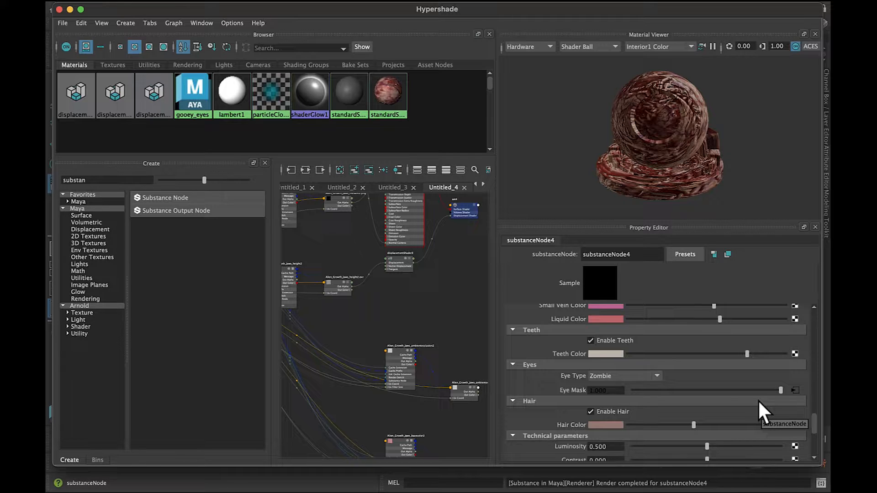
mouse_move(710, 388)
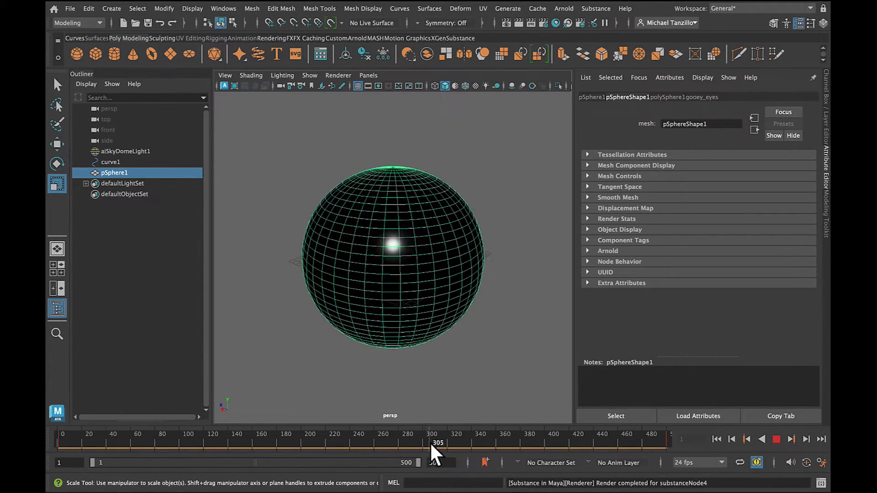
Scrub the Time Slider to frame 394 and open the File menu
drag(437, 442, 546, 441)
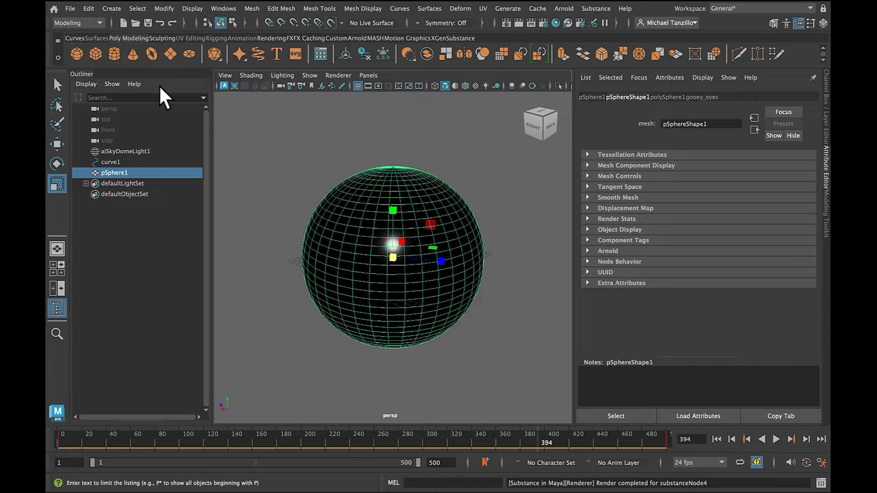
click(70, 8)
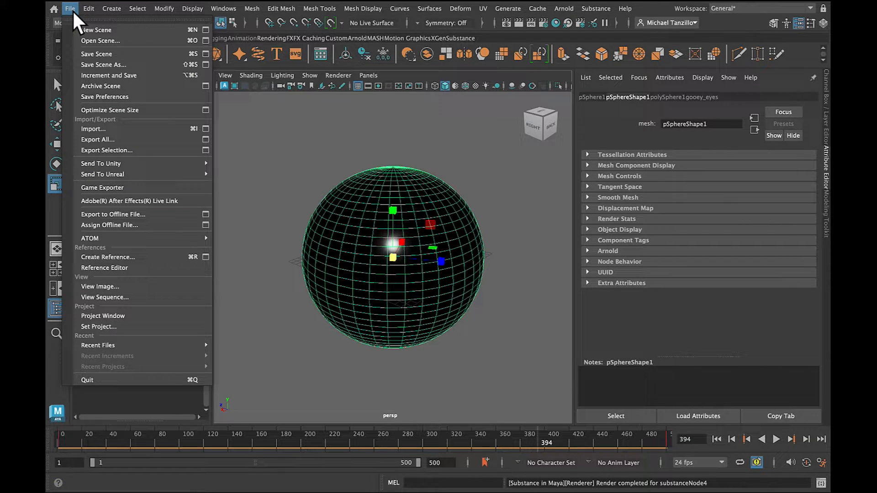
mouse_move(133, 132)
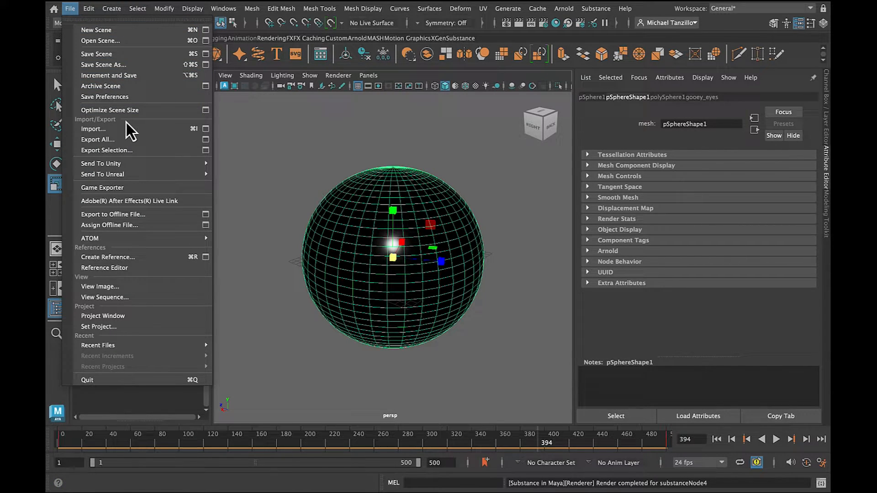
mouse_move(123, 157)
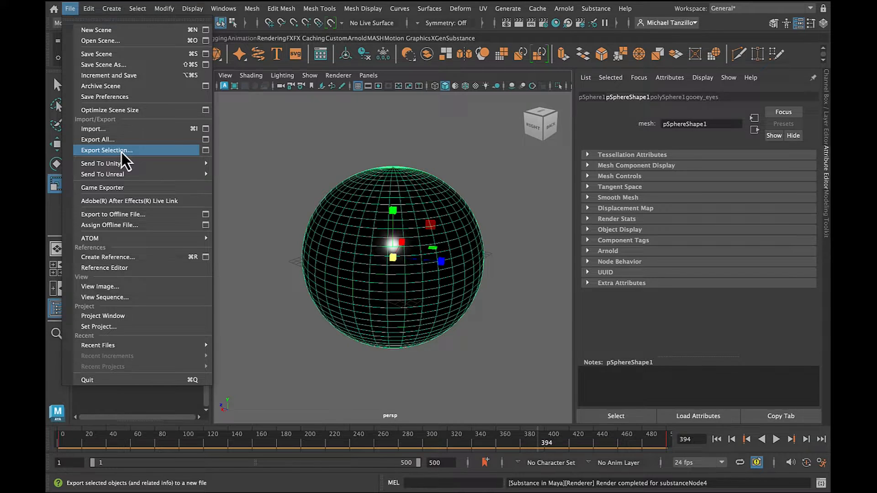
Choose Export Selection for the selected sphere
click(107, 151)
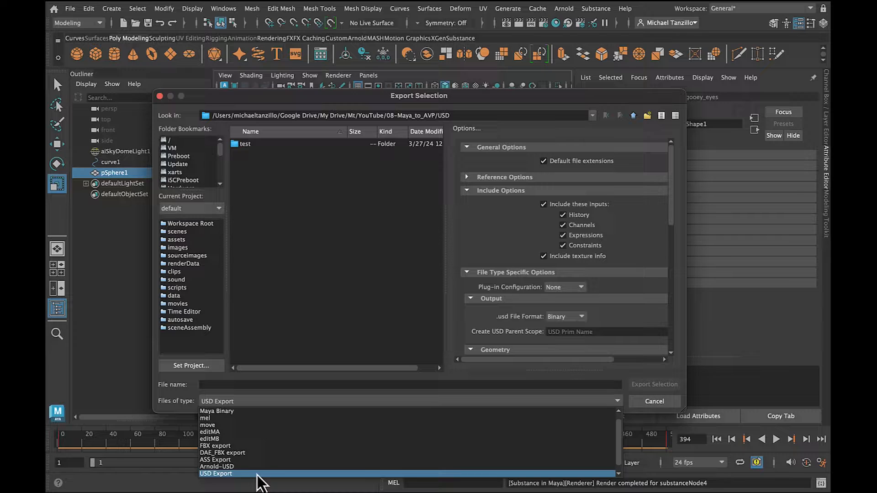
Export as USD named eyeball, with USD Preview Surface and Animation Data enabled
click(219, 473)
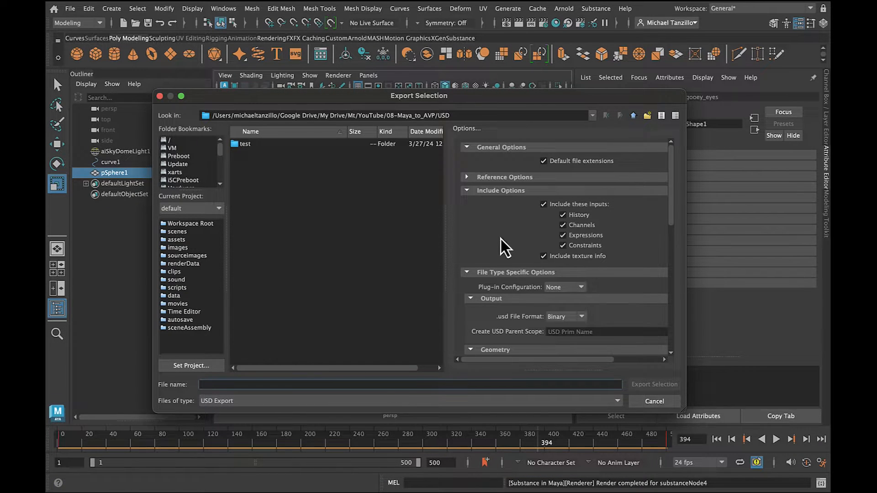
scroll(down, 3)
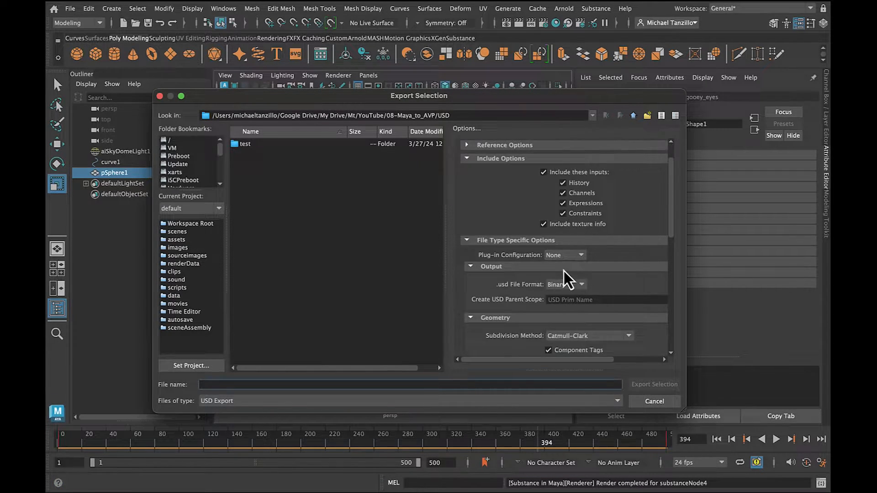
scroll(down, 3)
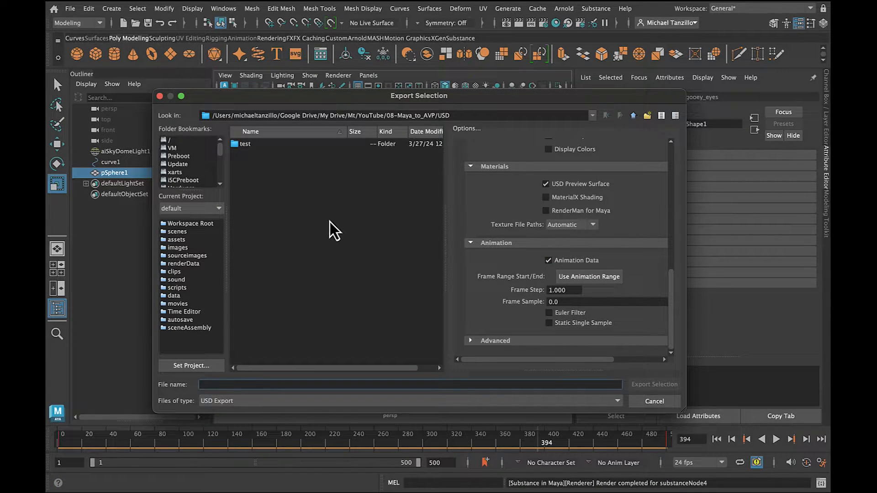
text(e)
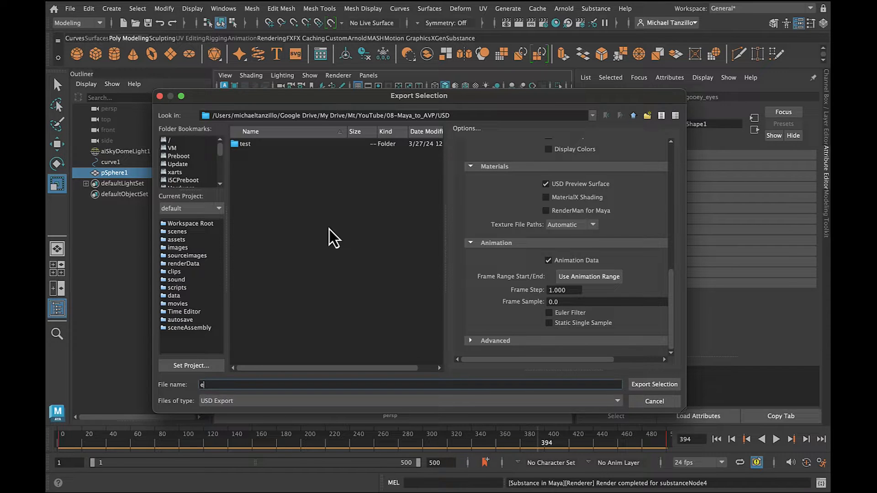
text(yeball)
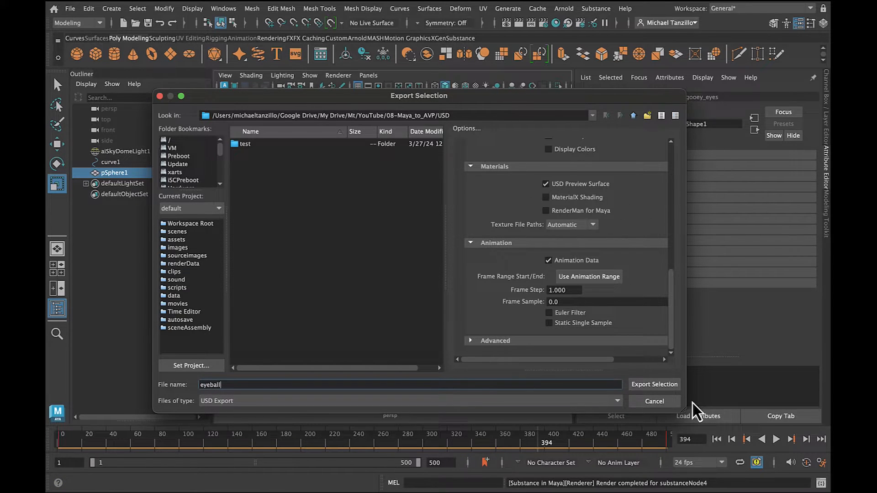
click(654, 385)
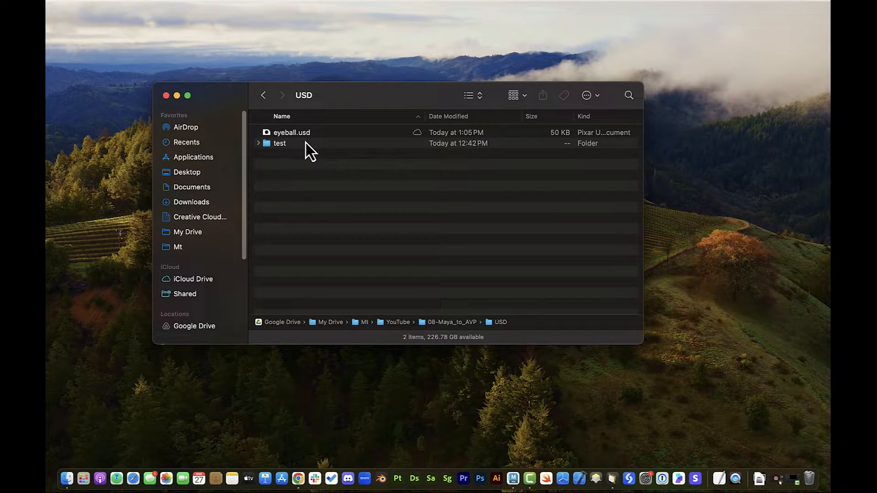
Select eyeball.usd in Finder and bring up the Reality Converter window
click(291, 132)
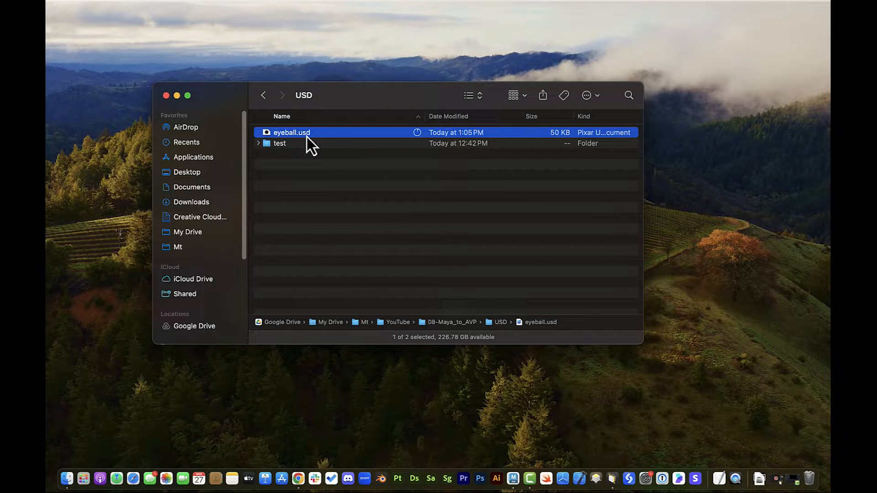
right_click(629, 478)
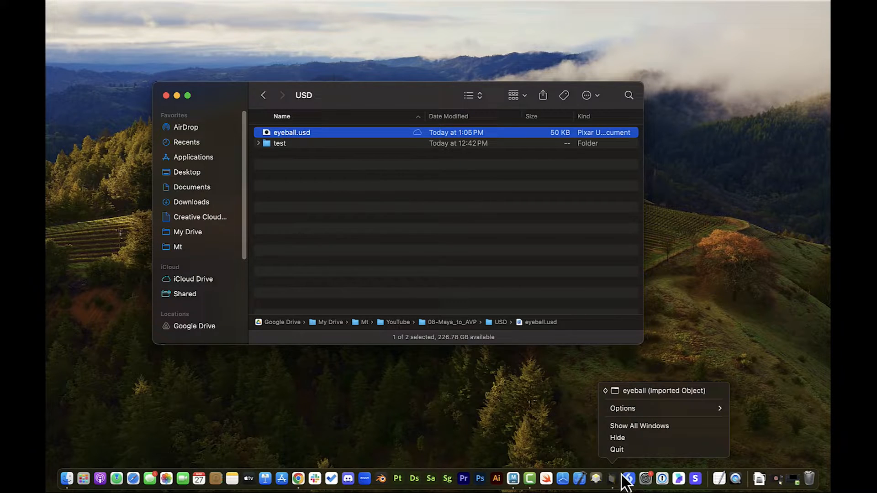
click(624, 478)
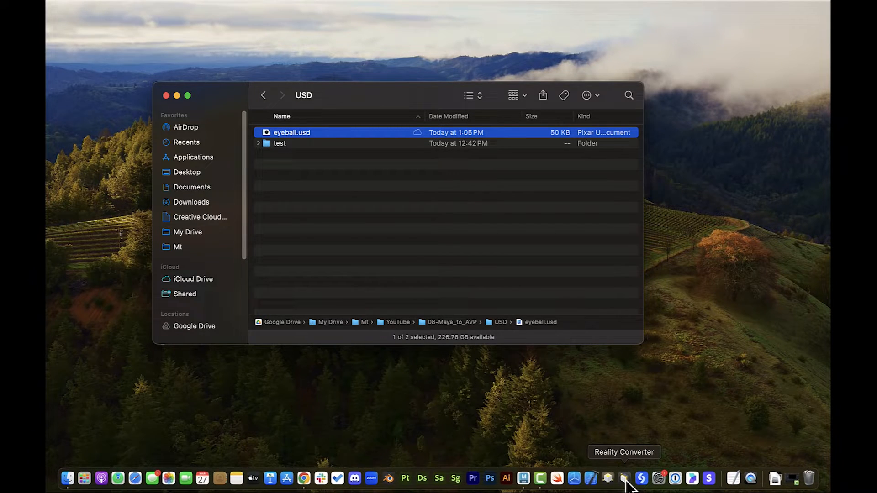
click(624, 478)
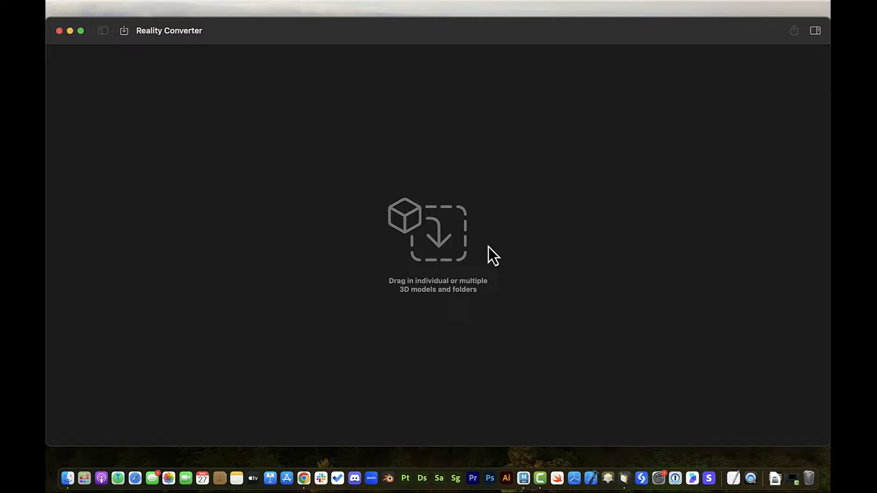
mouse_move(403, 31)
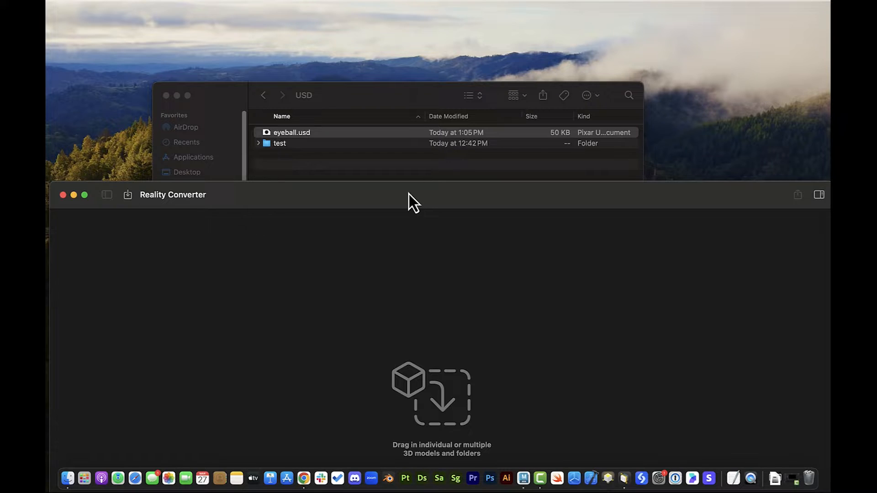
mouse_move(395, 205)
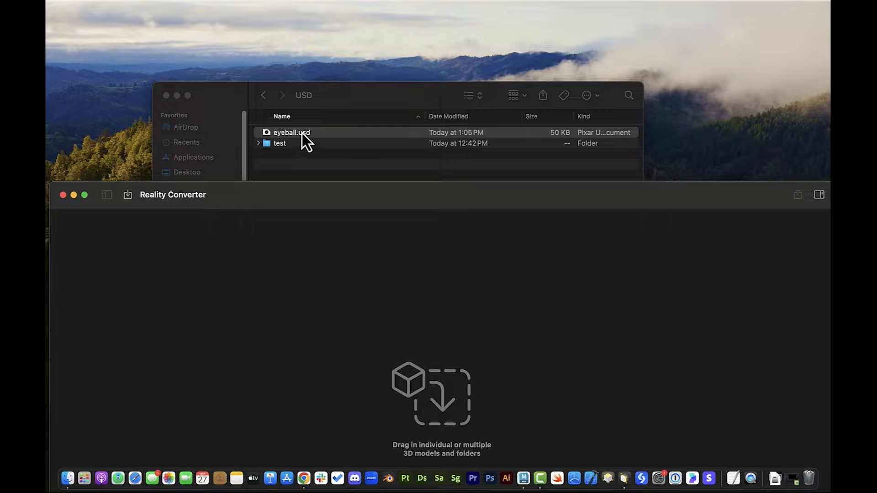
Import eyeball.usd and grant access to each of the seven unreadable texture files so it reloads
drag(292, 132, 442, 396)
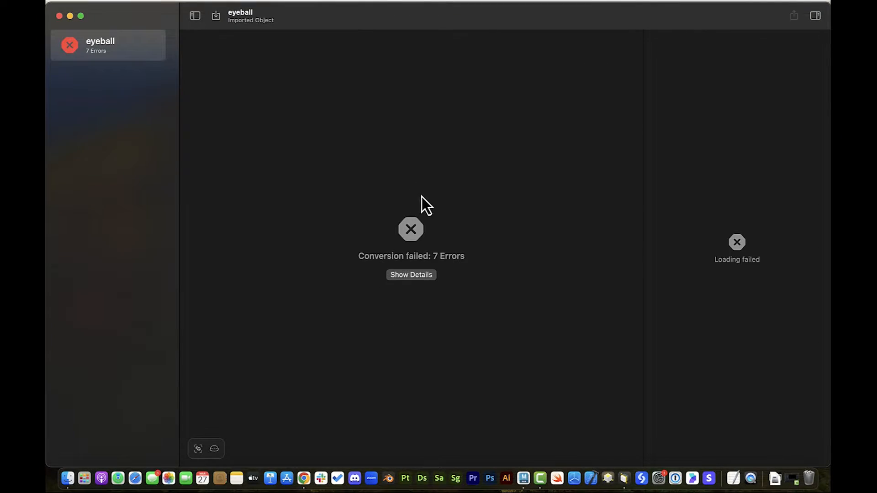
mouse_move(466, 293)
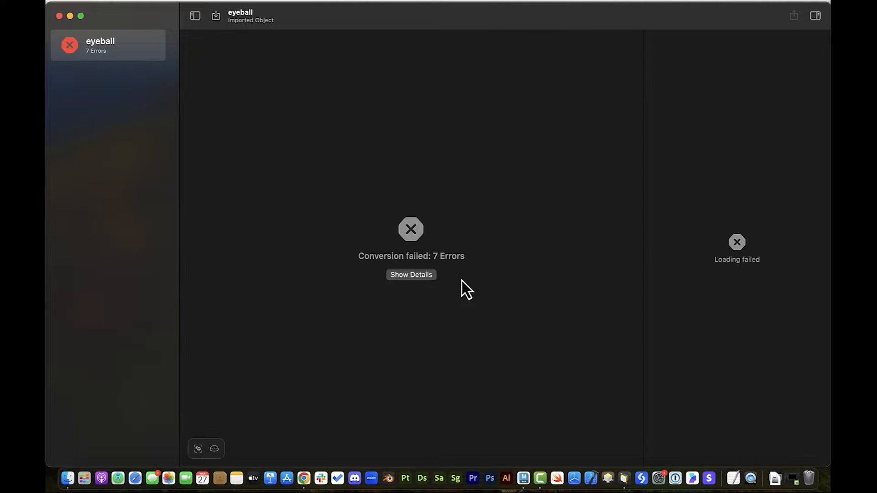
mouse_move(481, 279)
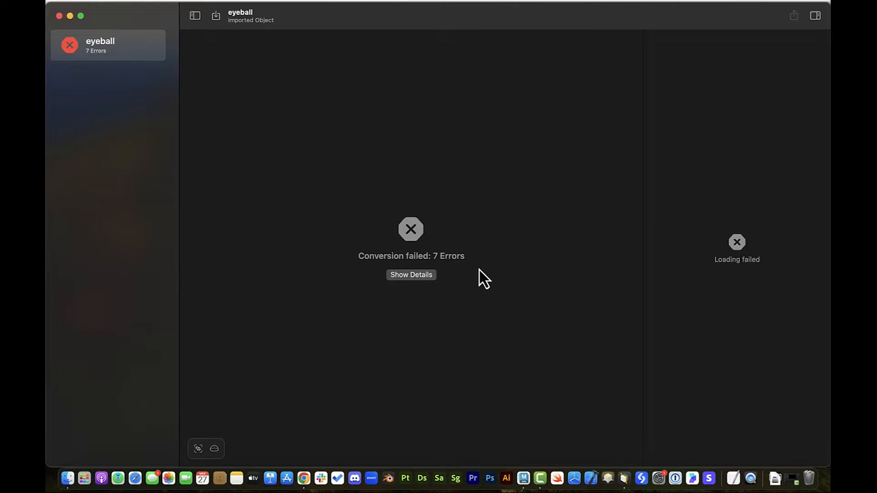
mouse_move(433, 290)
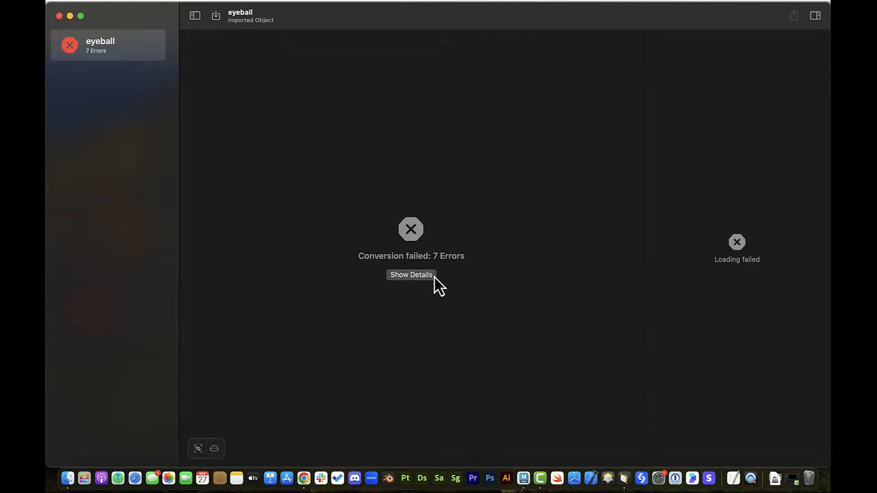
click(411, 275)
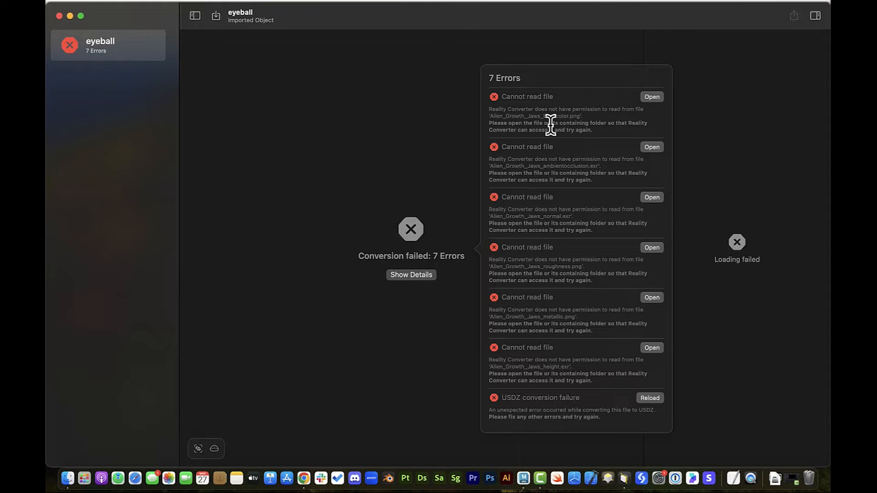
mouse_move(591, 118)
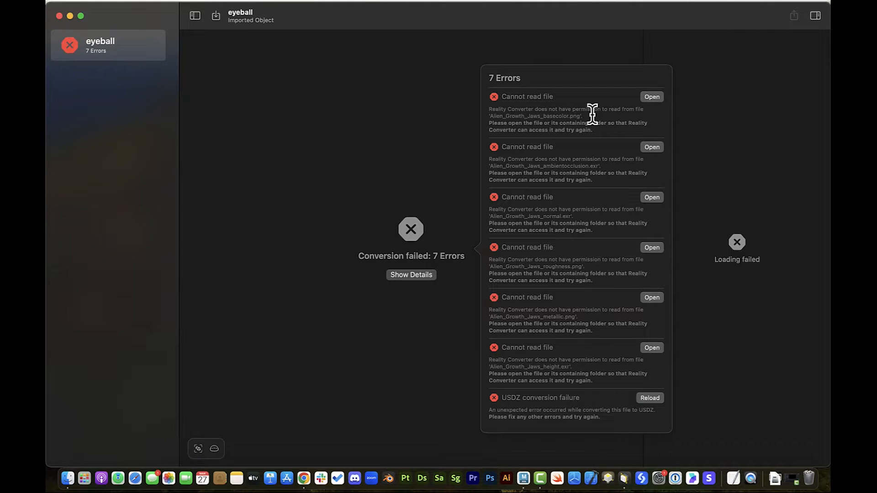
click(652, 97)
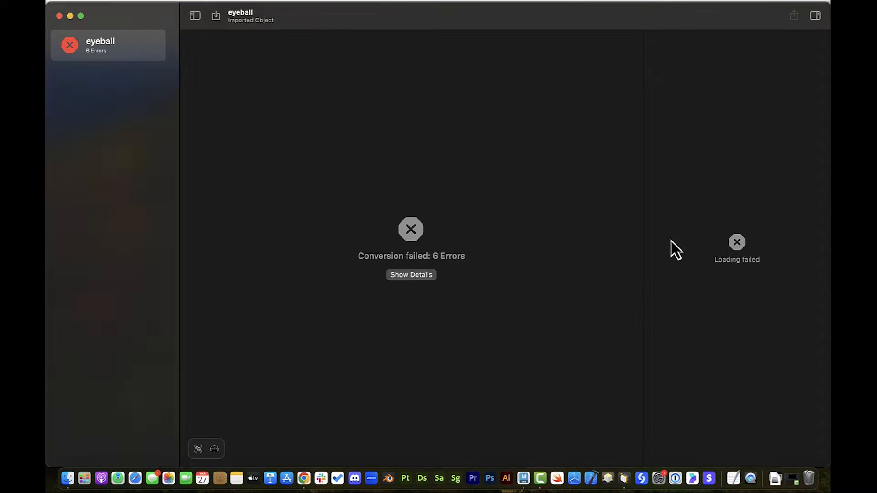
click(410, 275)
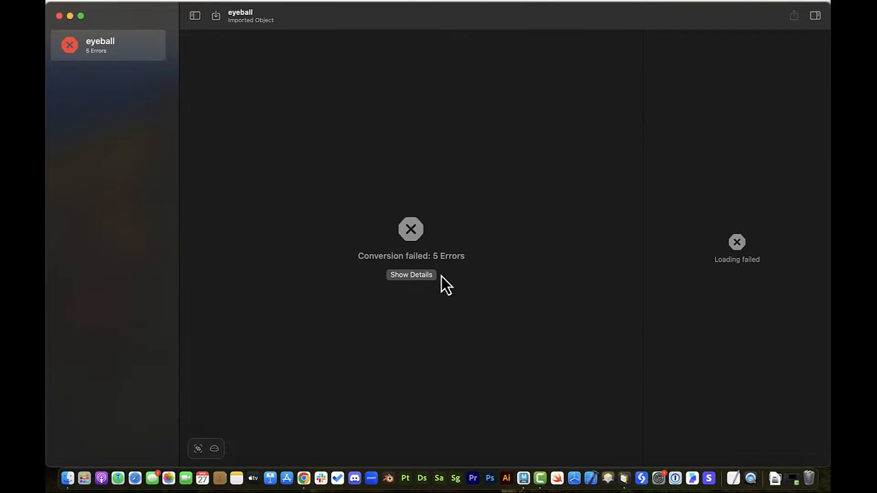
click(411, 275)
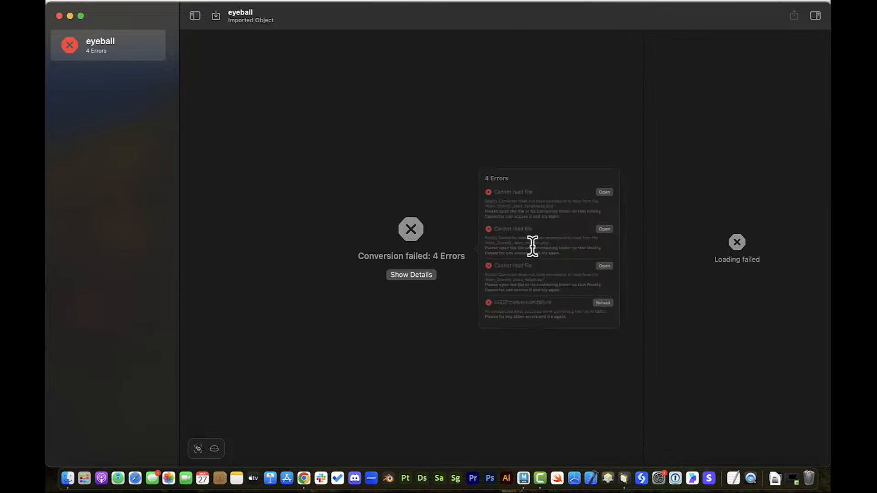
click(604, 192)
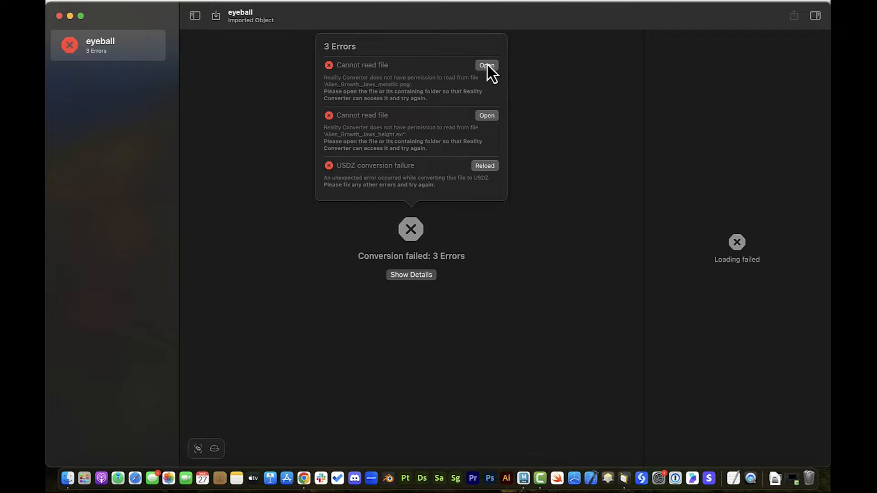
click(486, 65)
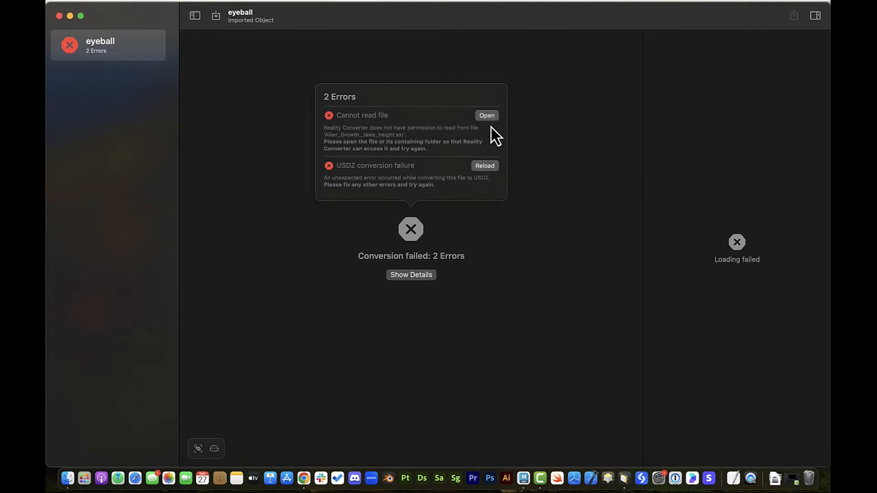
click(485, 165)
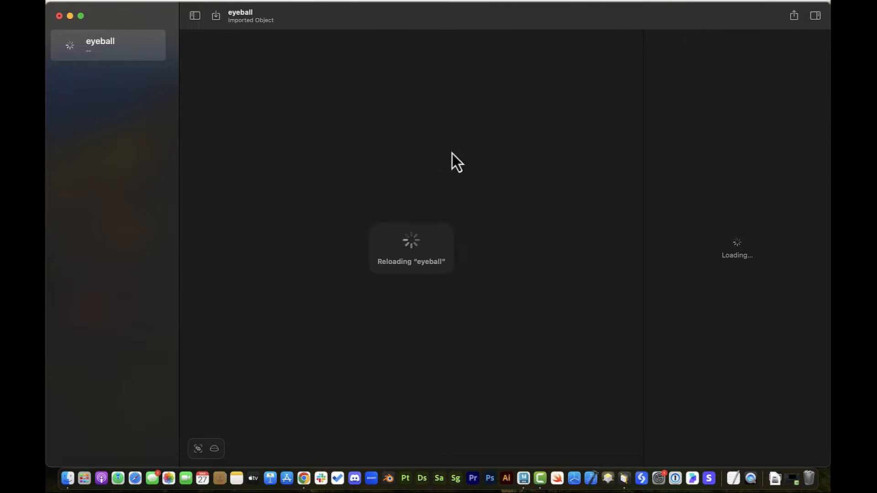
mouse_move(383, 274)
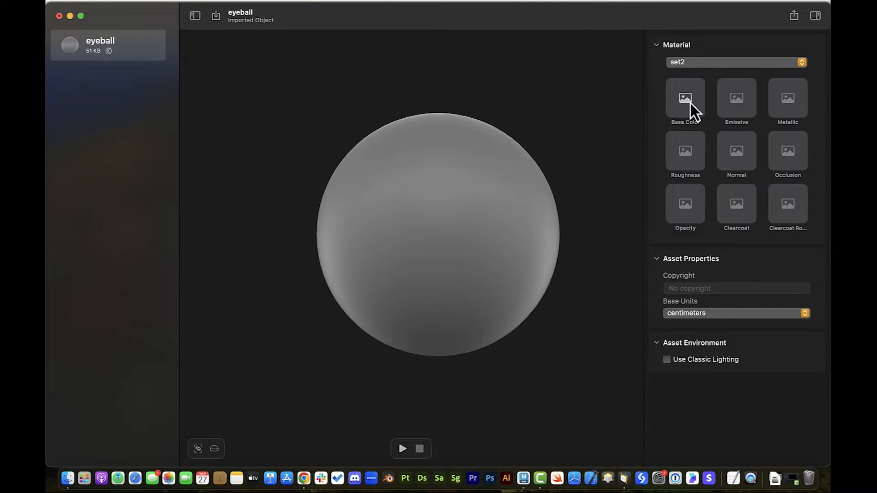
Assign baked base color, metallic, roughness, normal and occlusion images to the eyeball material
click(685, 97)
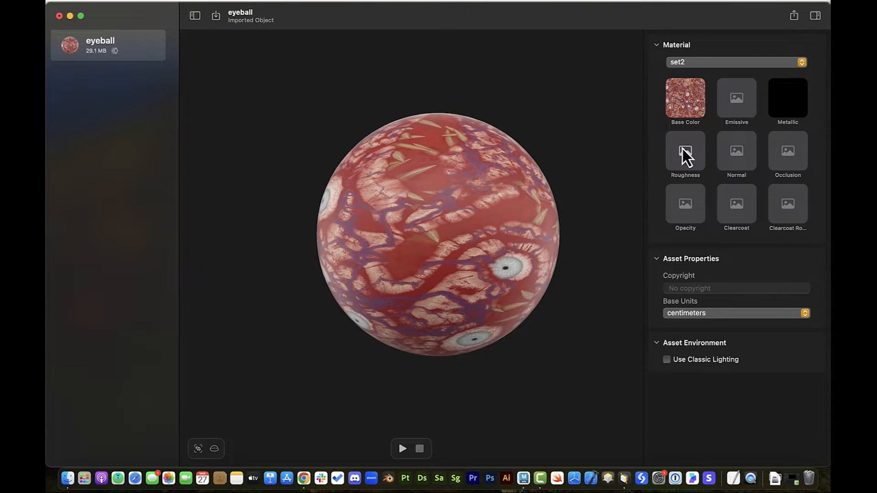
click(685, 151)
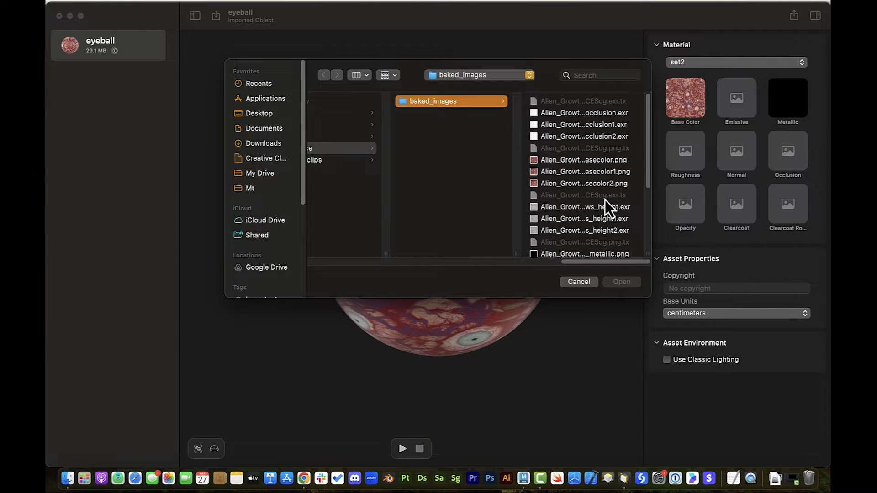
scroll(down, 3)
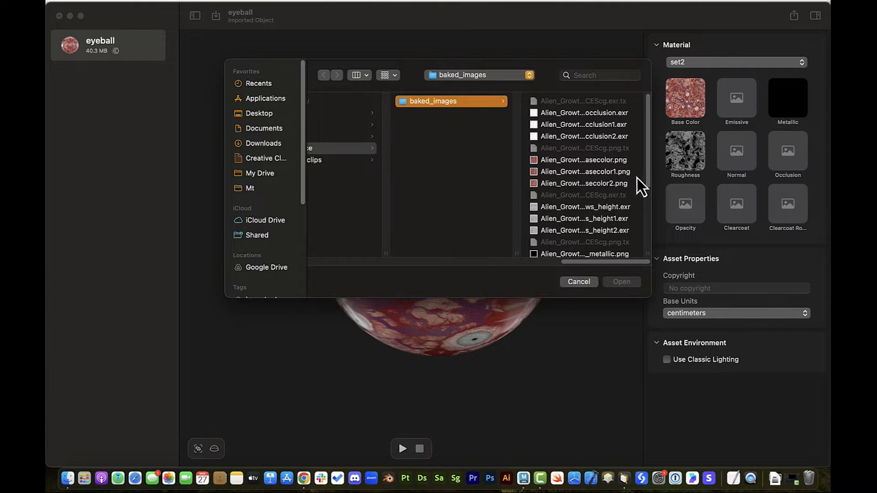
scroll(down, 3)
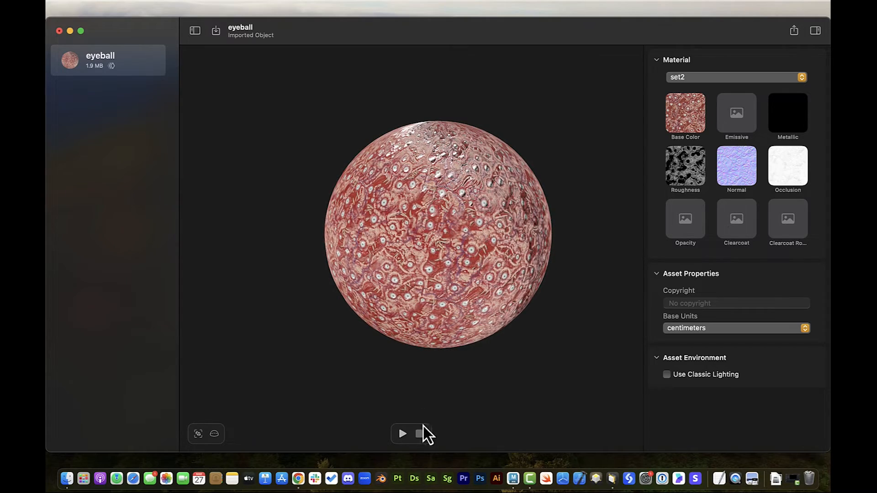
Stop the preview and export the eyeball as eyeball.usdz into the USD folder
click(401, 434)
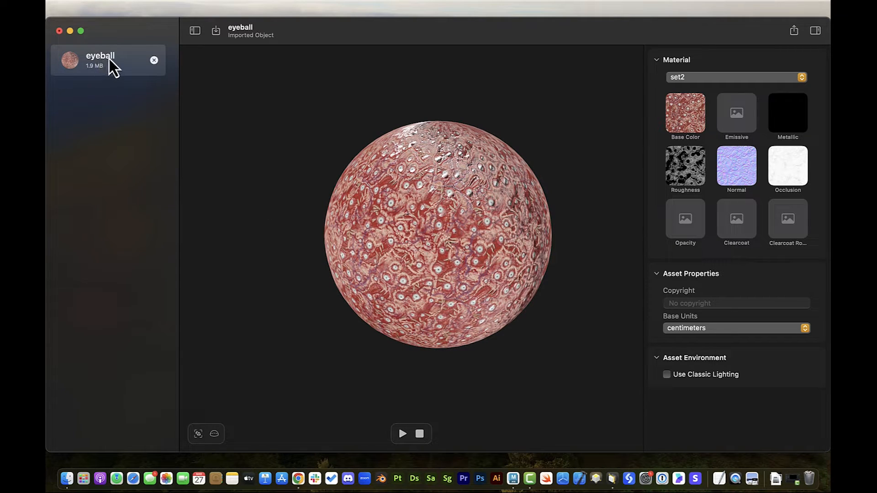
right_click(109, 62)
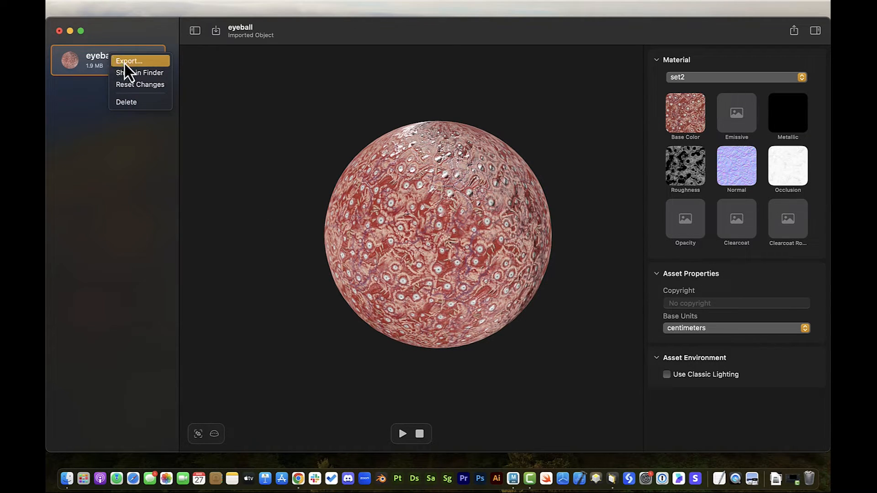
click(137, 61)
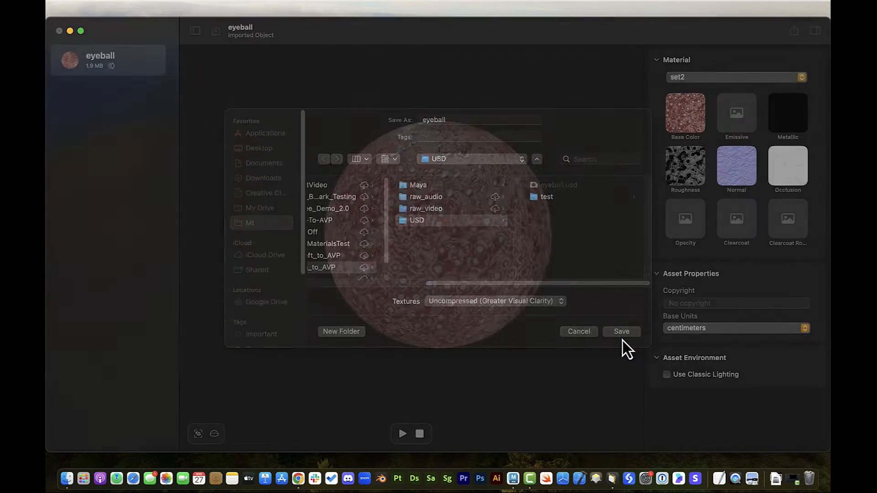
click(621, 331)
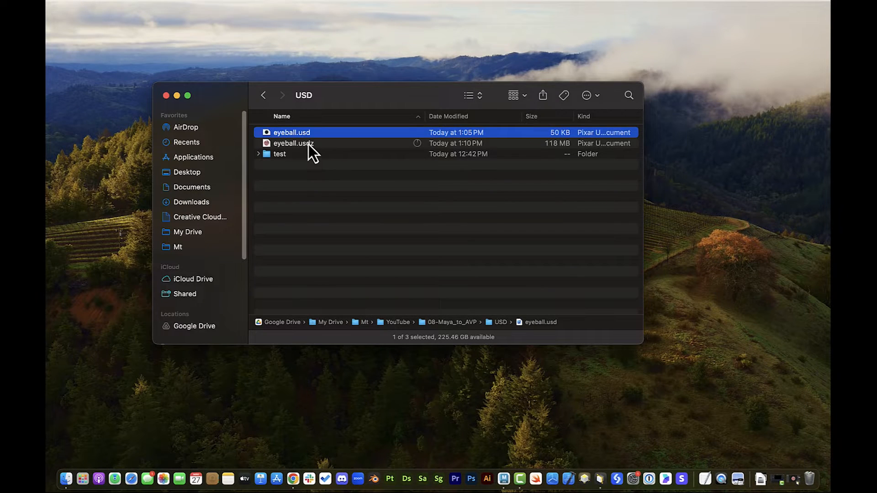
Select the 118 MB eyeball.usdz in Finder's USD folder
click(294, 144)
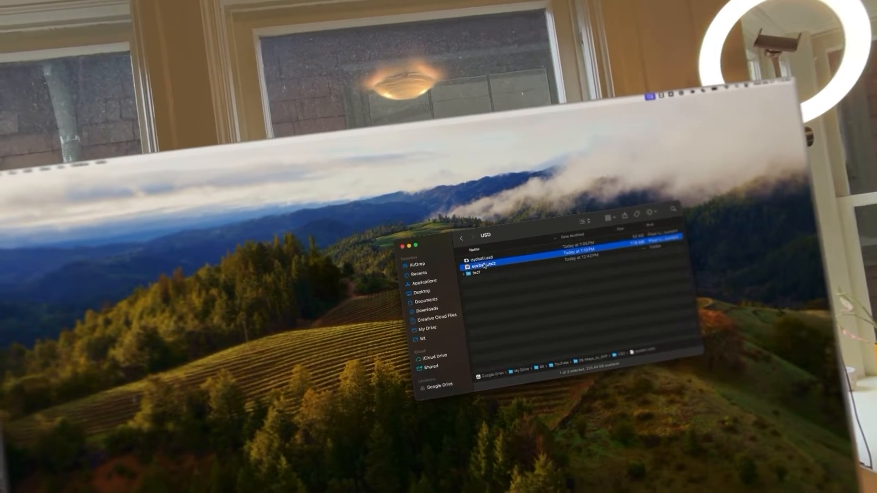
Bring up the Finder shortcut menu for eyeball.usdz
right_click(483, 266)
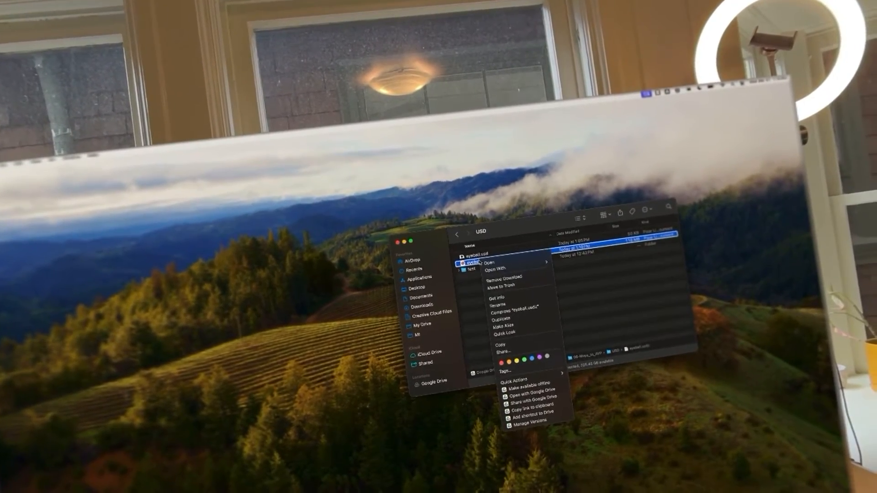